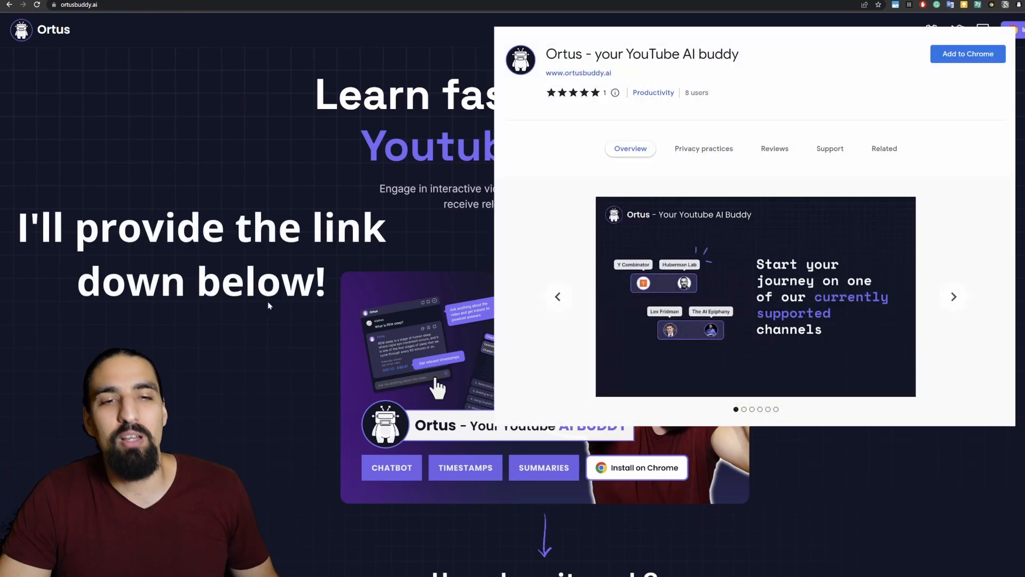
# Step: Scroll down the Ortus extension listing in the Chrome Web Store
pyautogui.scroll(-3)
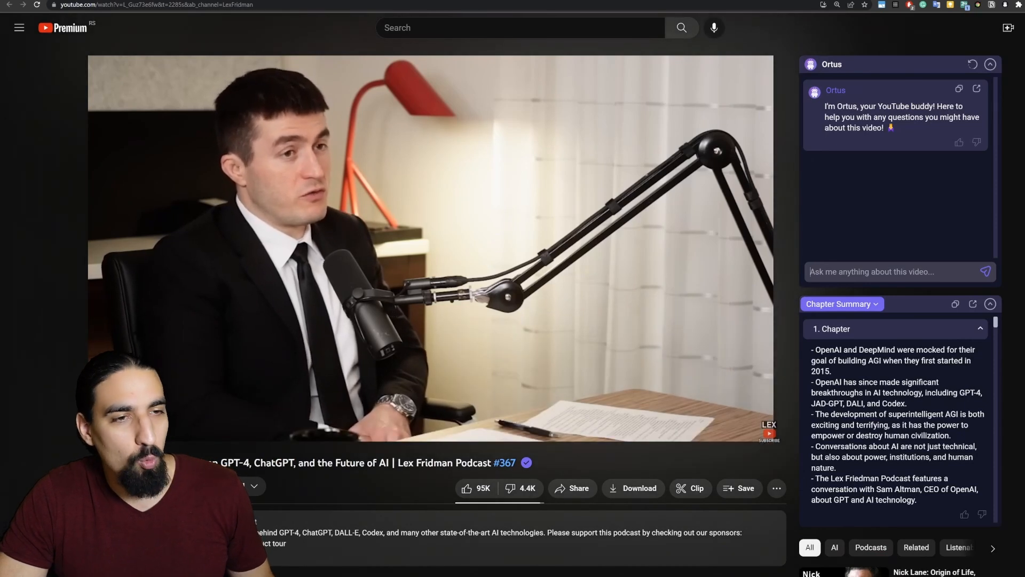
# Step: Ask Ortus what was said about neural network size in the GPT-4 podcast
pyautogui.write('wha')
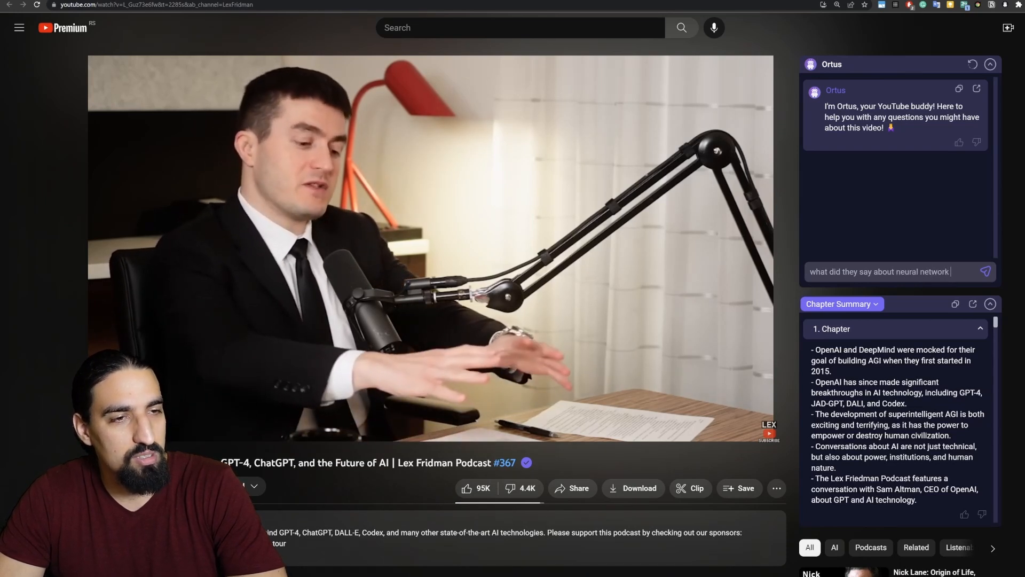
pyautogui.click(985, 271)
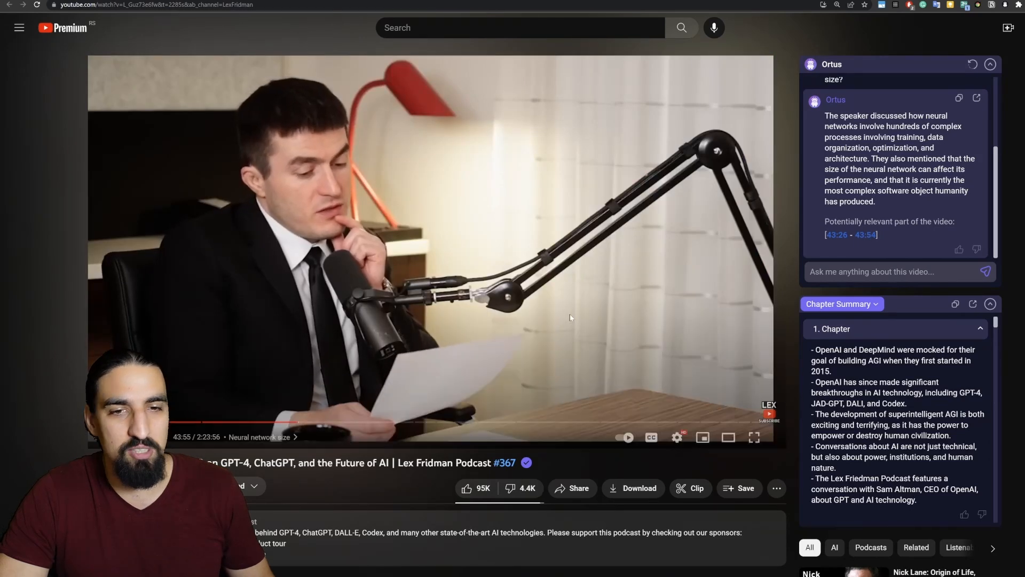
pyautogui.moveTo(308, 422)
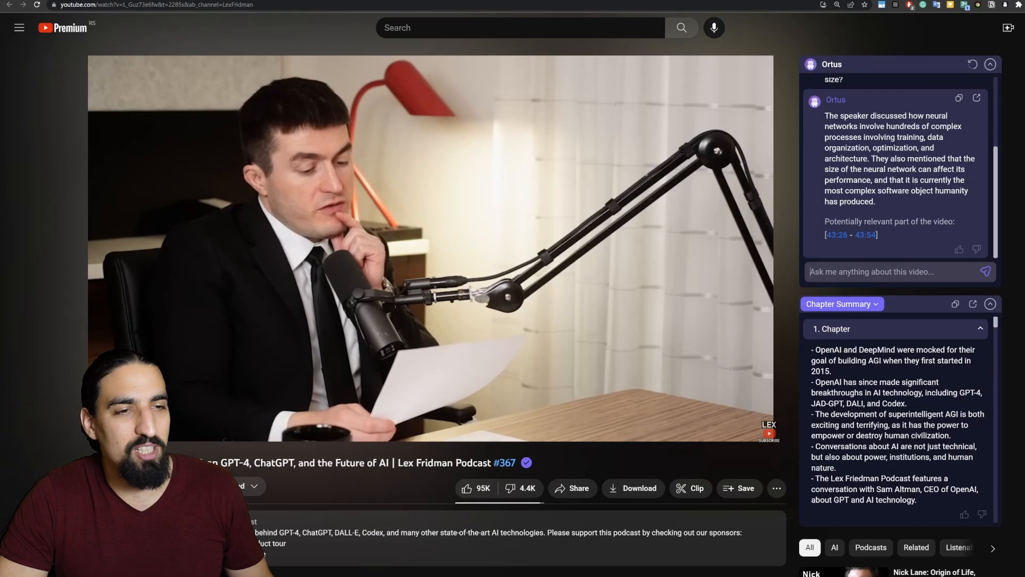
# Step: Ask Ortus 'what are the main learnings from this vid' about the podcast
pyautogui.write('what are the main learnings')
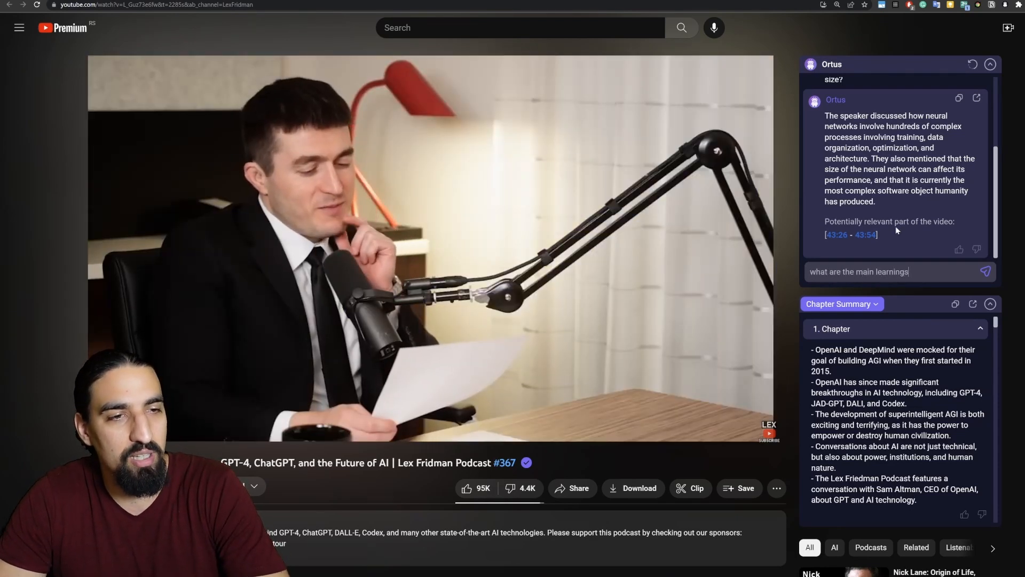
pyautogui.click(984, 271)
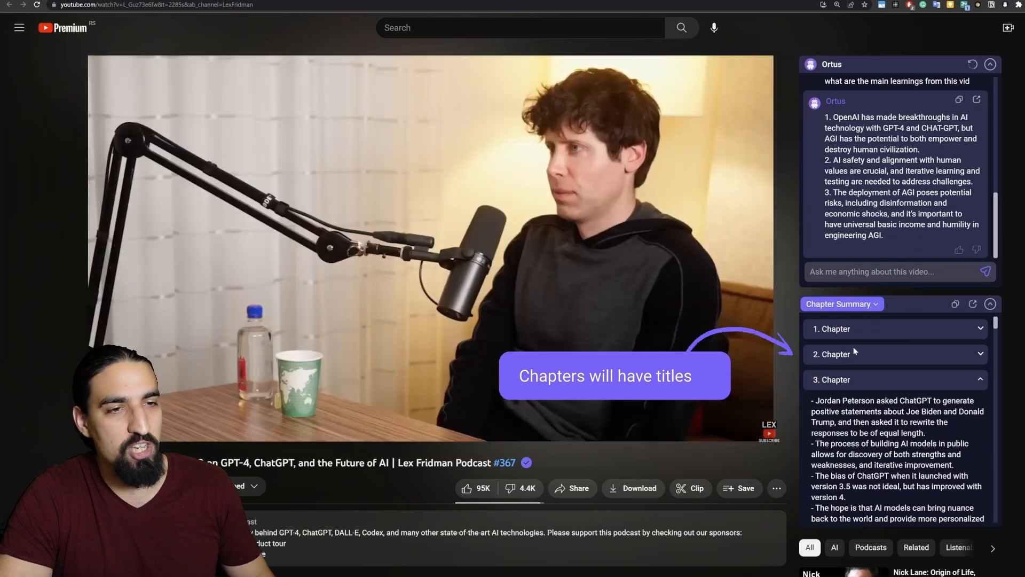
# Step: Minimise the Ortus chat and summary panels using the header chevron
pyautogui.click(842, 303)
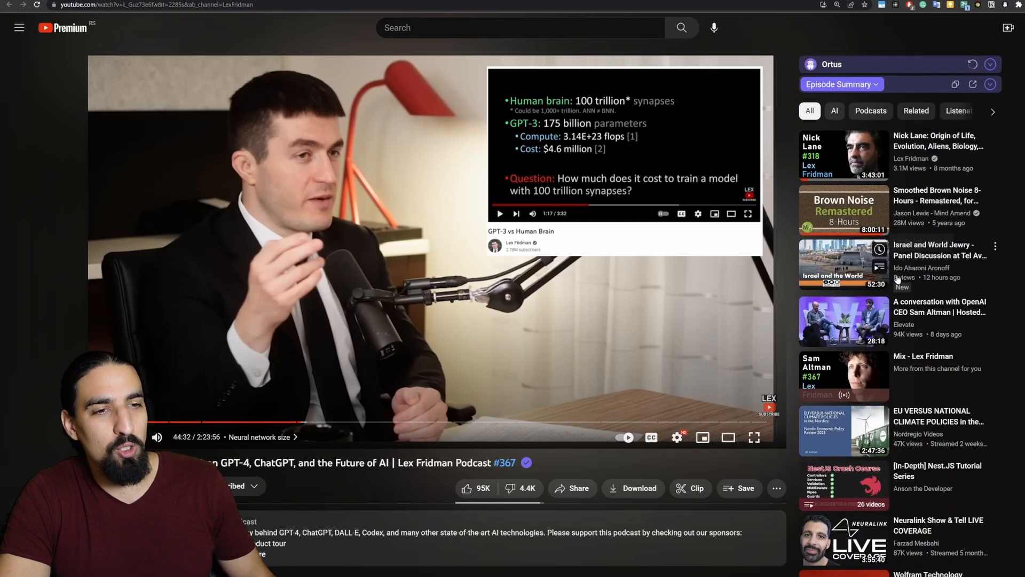
# Step: Open the unsupported Ep. 311 video and upvote it for Ortus support
pyautogui.scroll(-3)
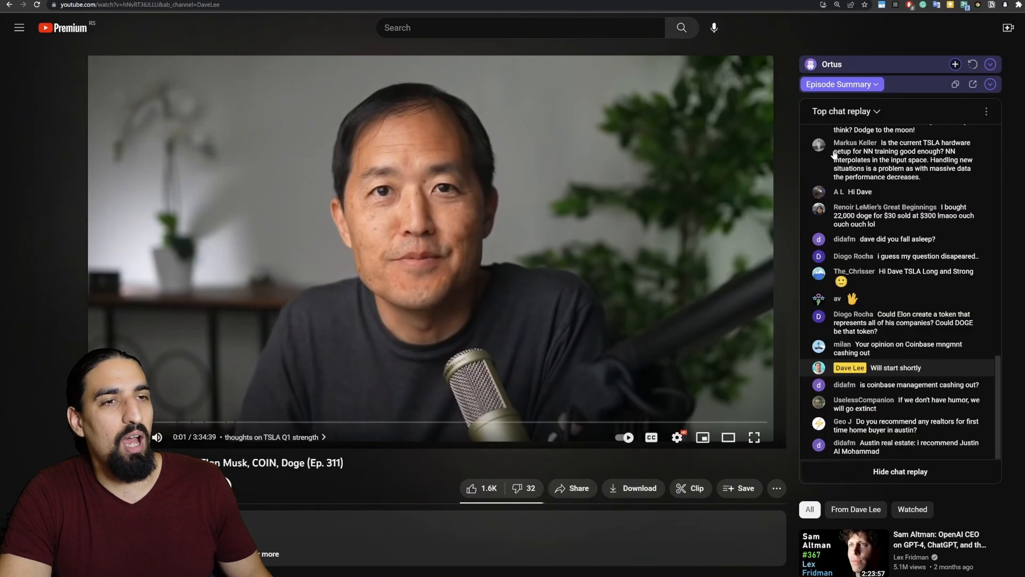
pyautogui.click(955, 64)
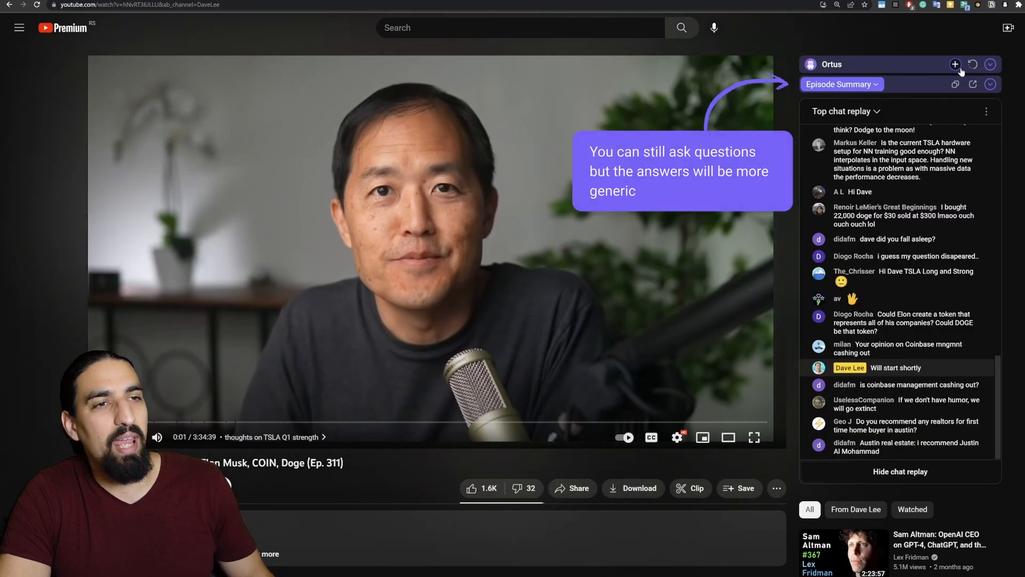
pyautogui.moveTo(955, 64)
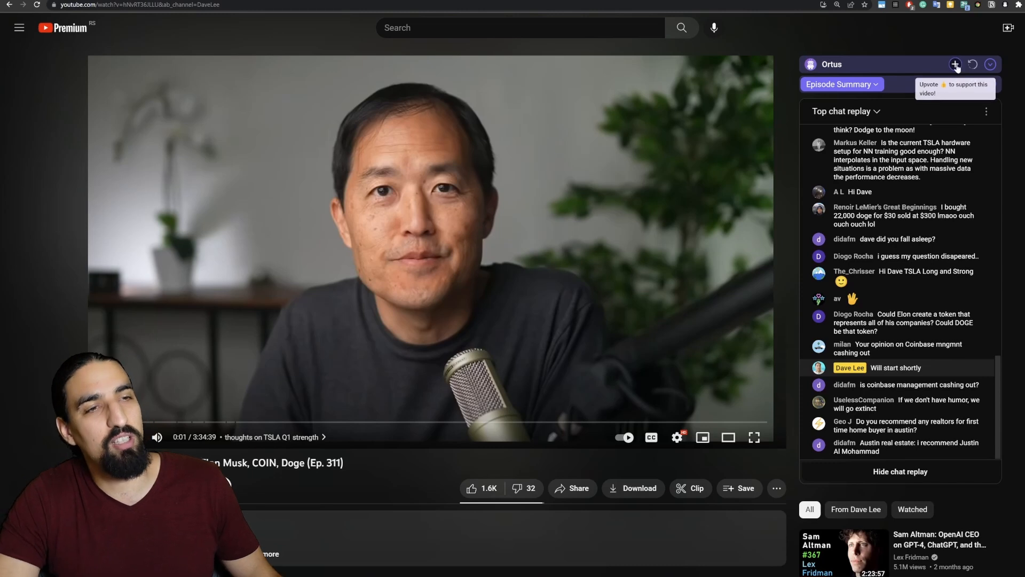
pyautogui.click(956, 64)
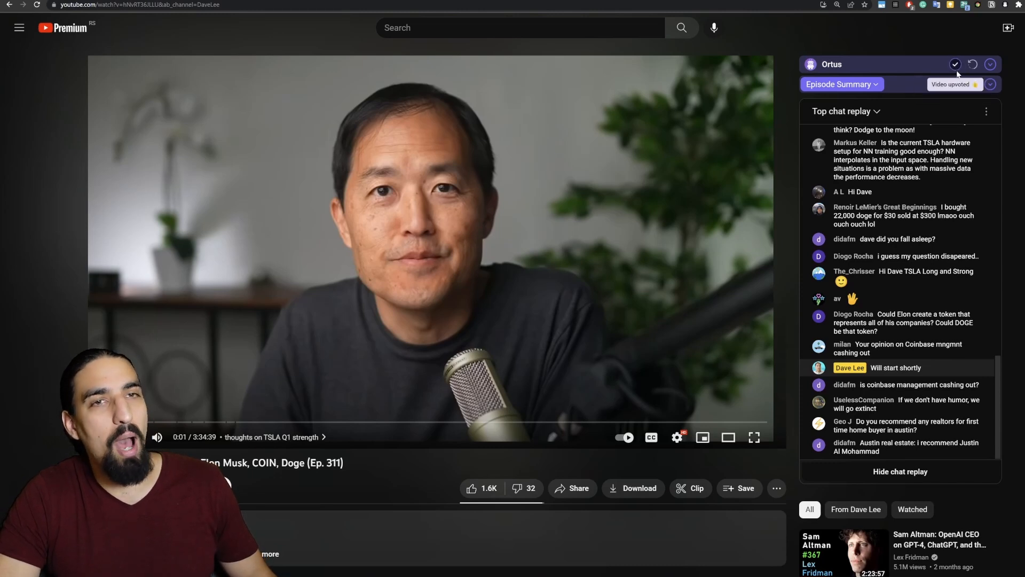